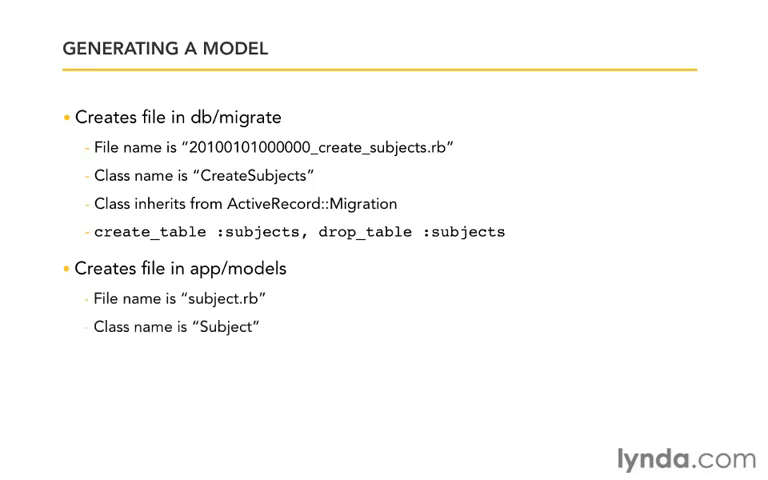
Open app/models/user.rb in TextMate and highlight the User class name.
key(right)
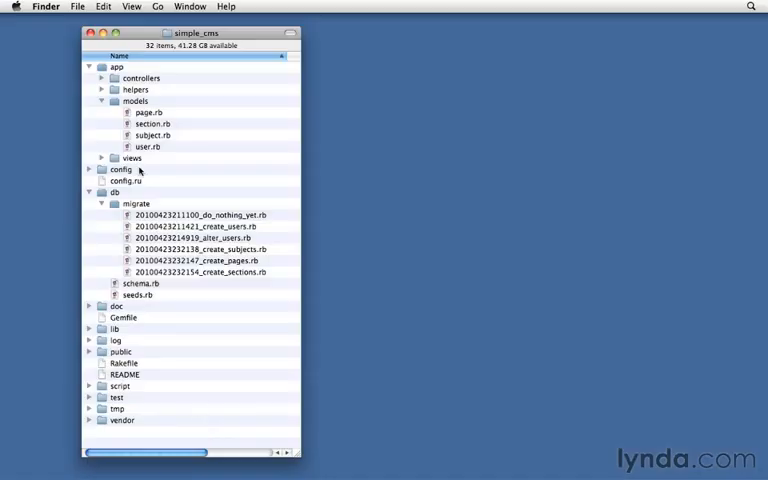
click(116, 67)
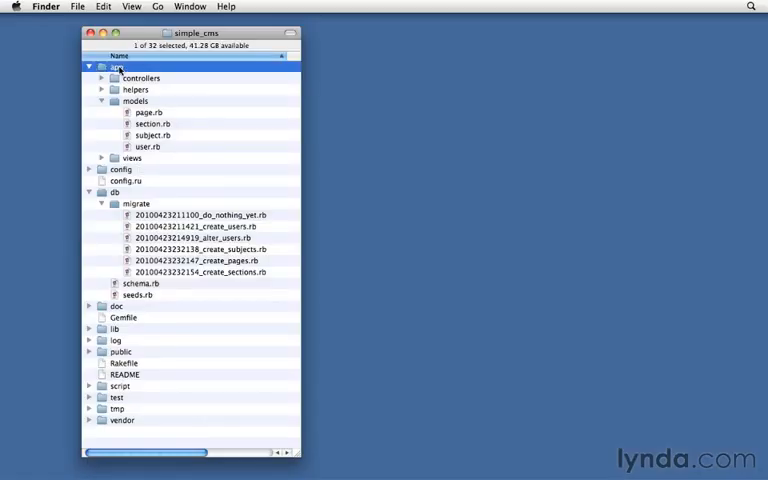
click(136, 101)
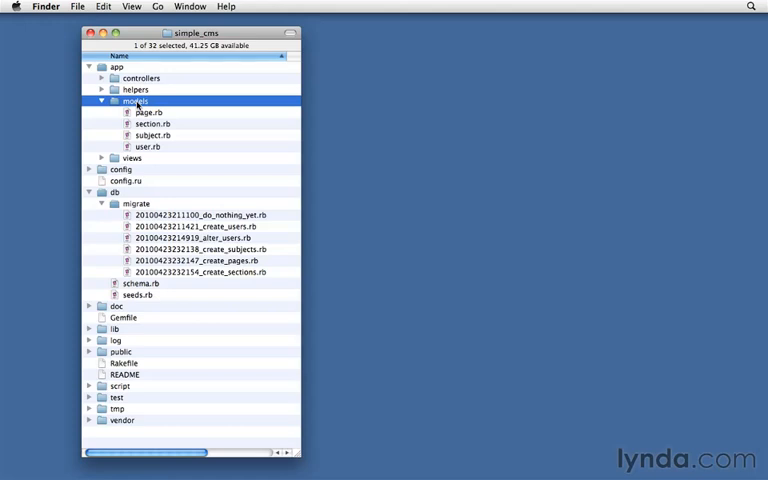
click(148, 146)
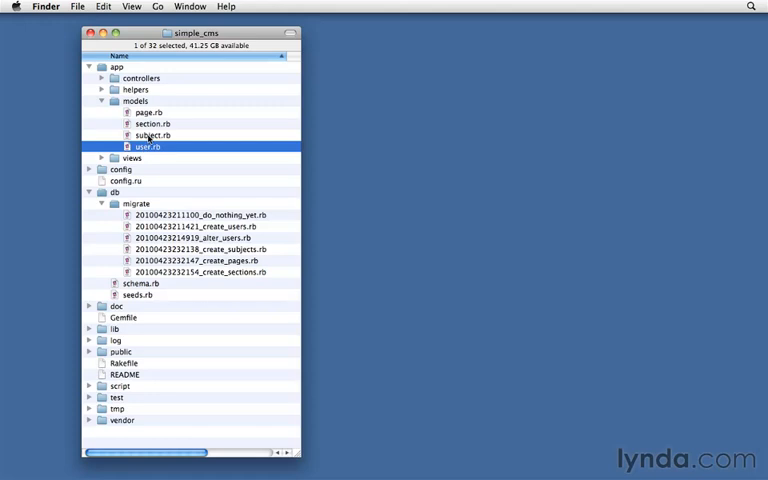
click(153, 135)
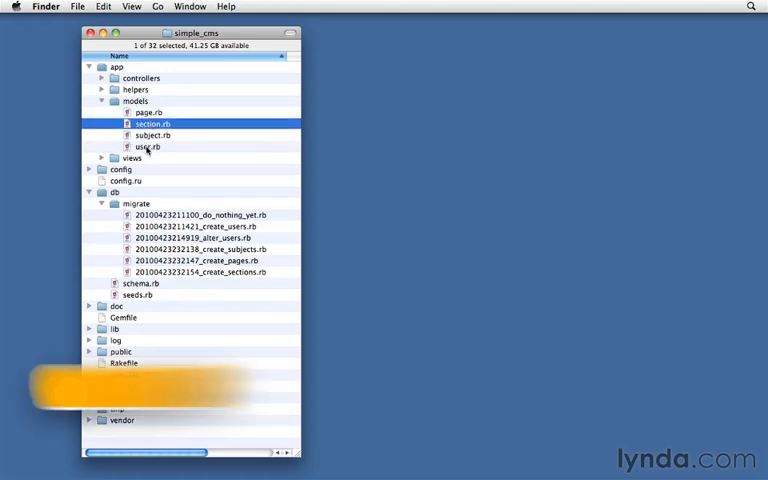
double_click(148, 147)
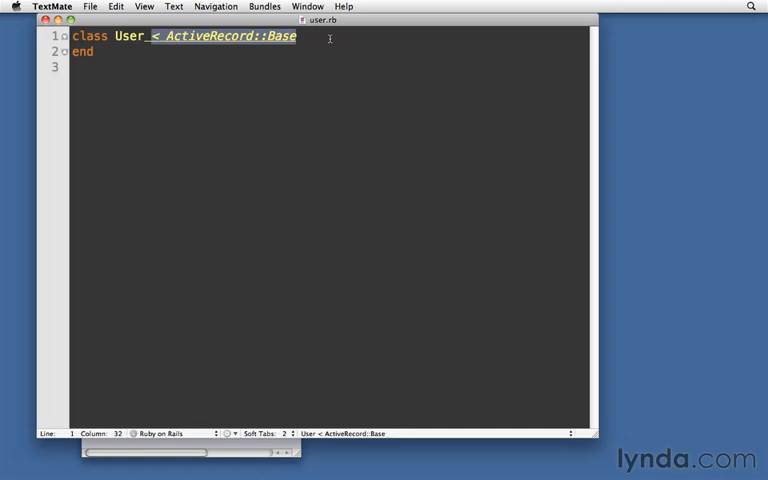
double_click(127, 36)
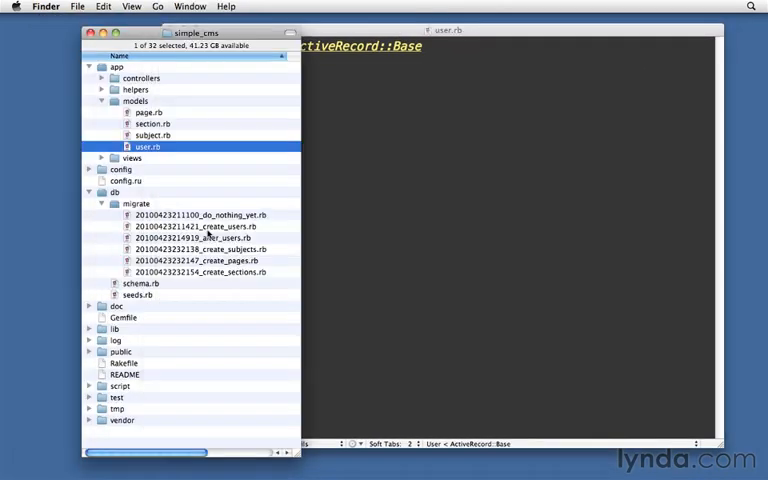
Open the alter_users migration and highlight admin_users and users in rename_table.
double_click(208, 237)
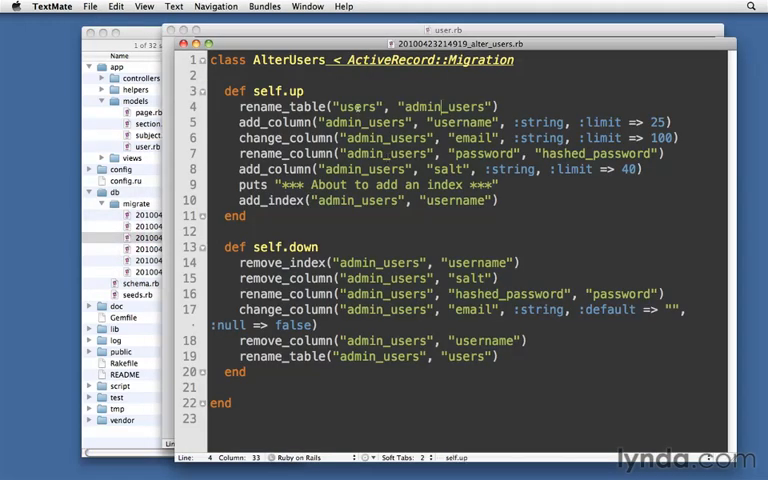
double_click(357, 107)
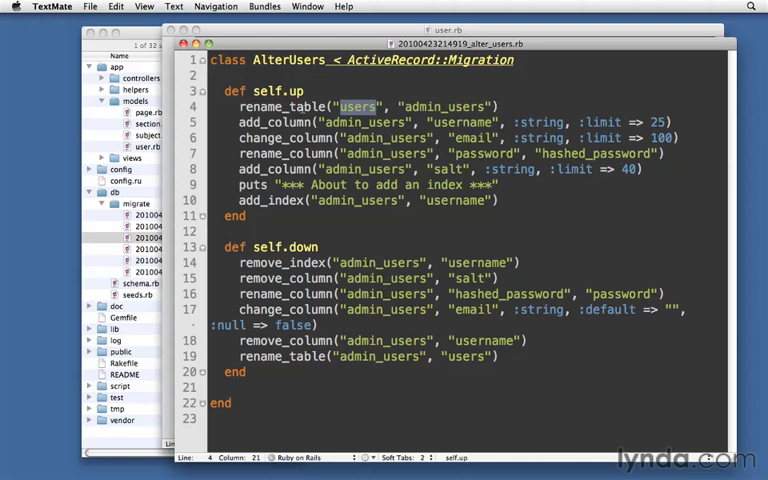
double_click(442, 107)
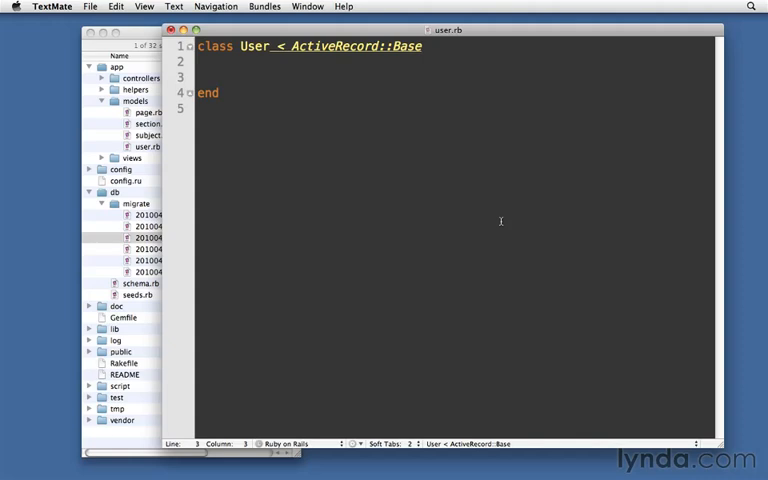
Add '# To configure a different table name' and comment out set_table_name("admin_users").
text(# To configure a different table name)
text(set_table_name("admin_users"))
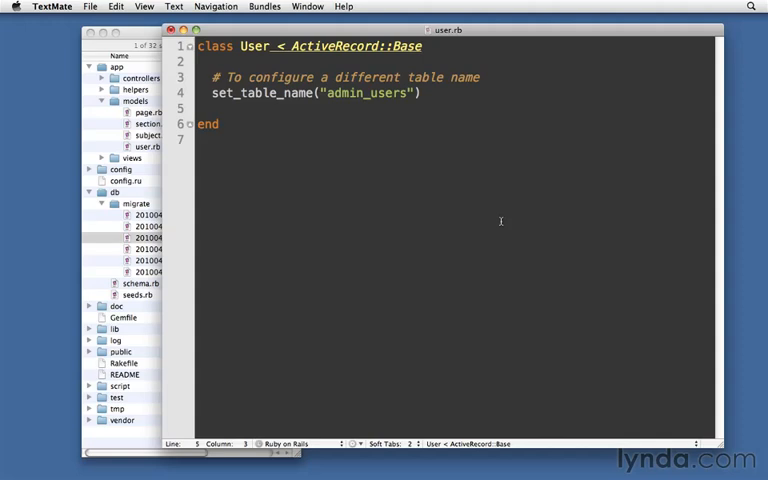
double_click(364, 93)
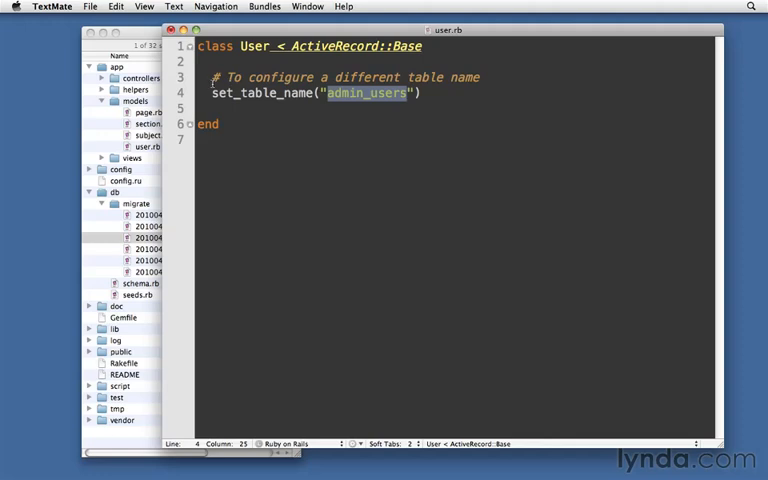
text(#)
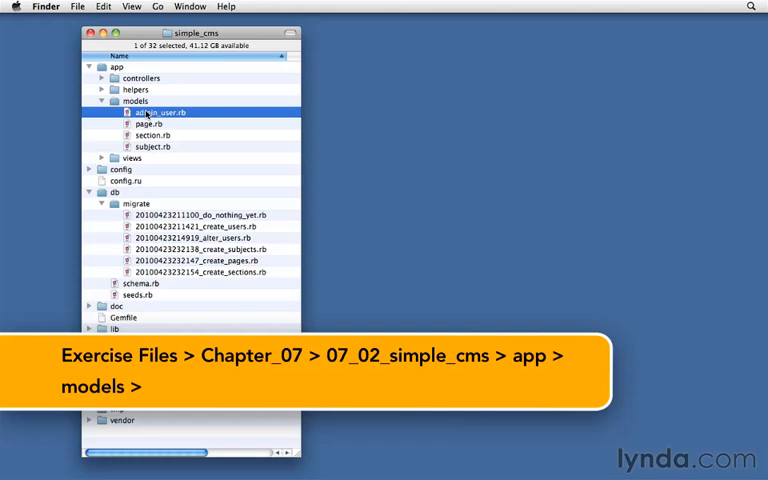
Open admin_user.rb and review attr_accessor :first_name and the last_name getter/setter.
double_click(155, 112)
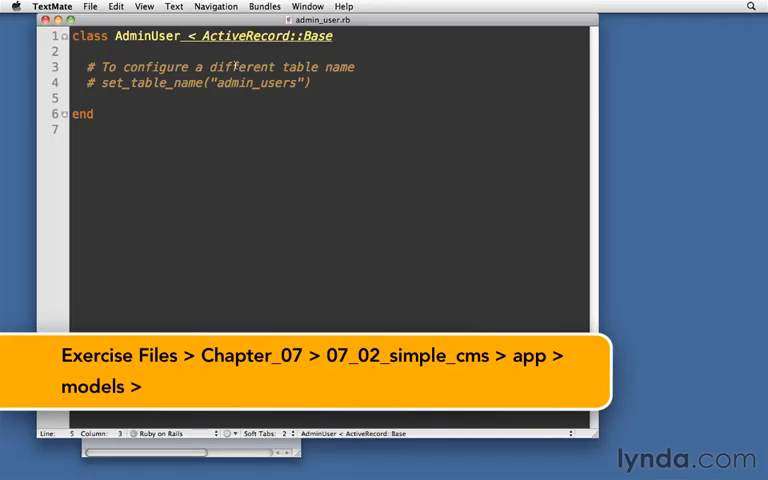
double_click(137, 36)
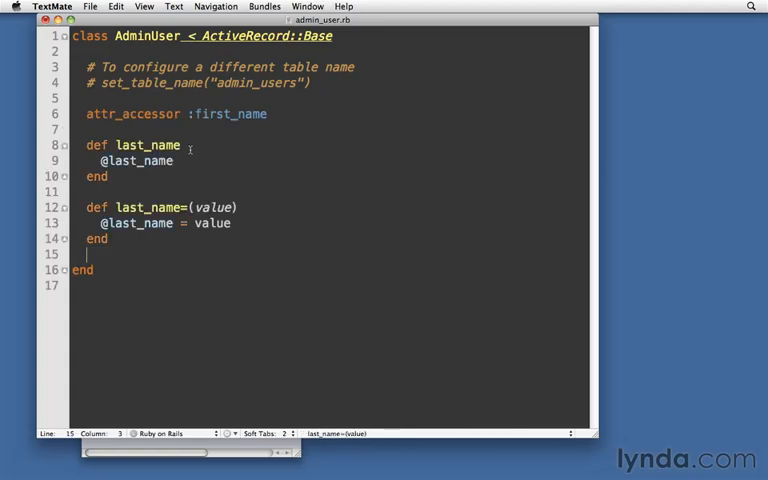
double_click(227, 114)
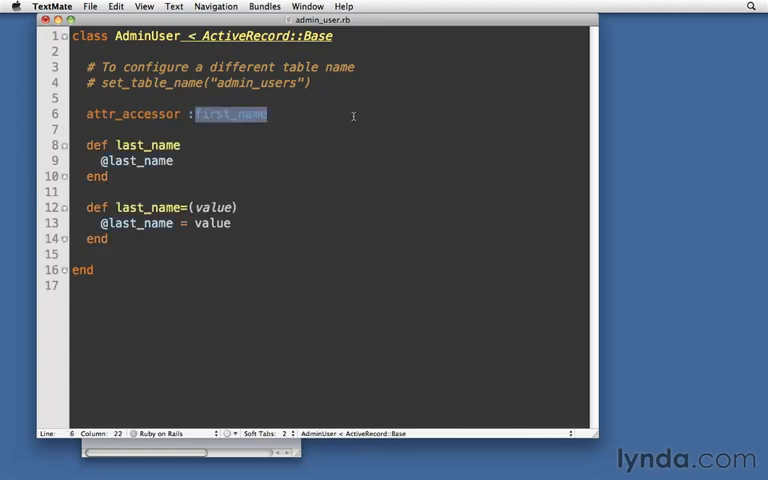
double_click(134, 114)
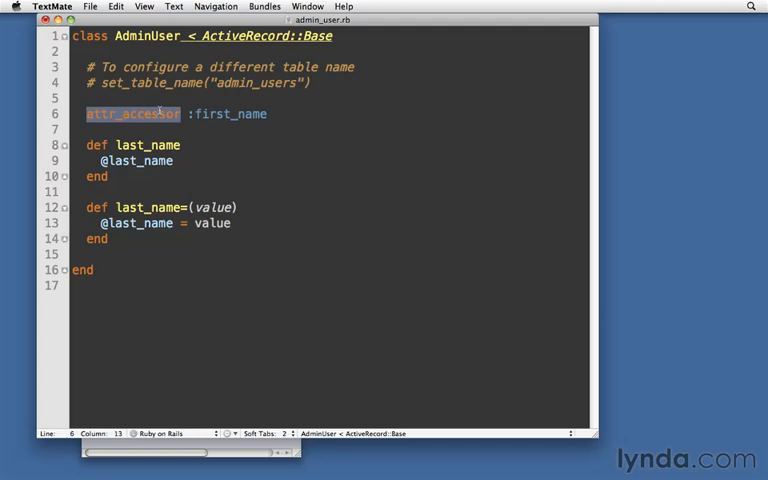
double_click(155, 145)
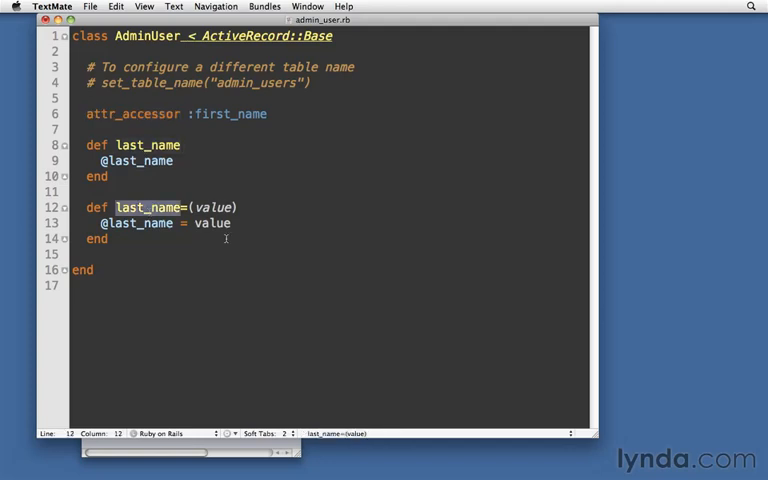
mouse_move(218, 159)
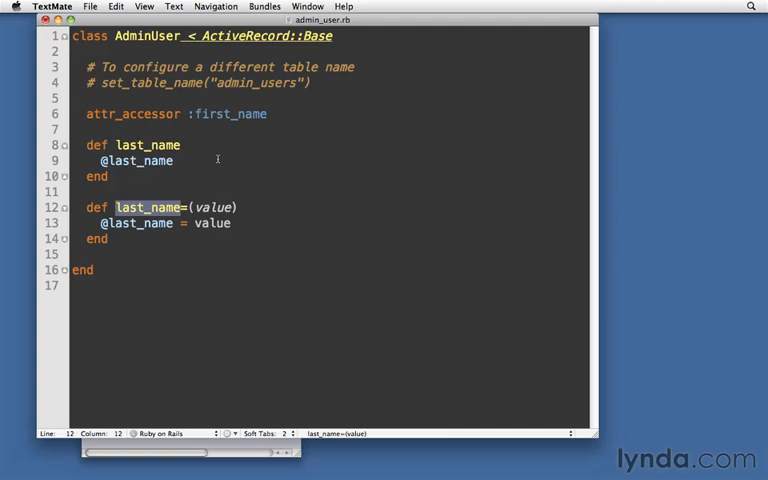